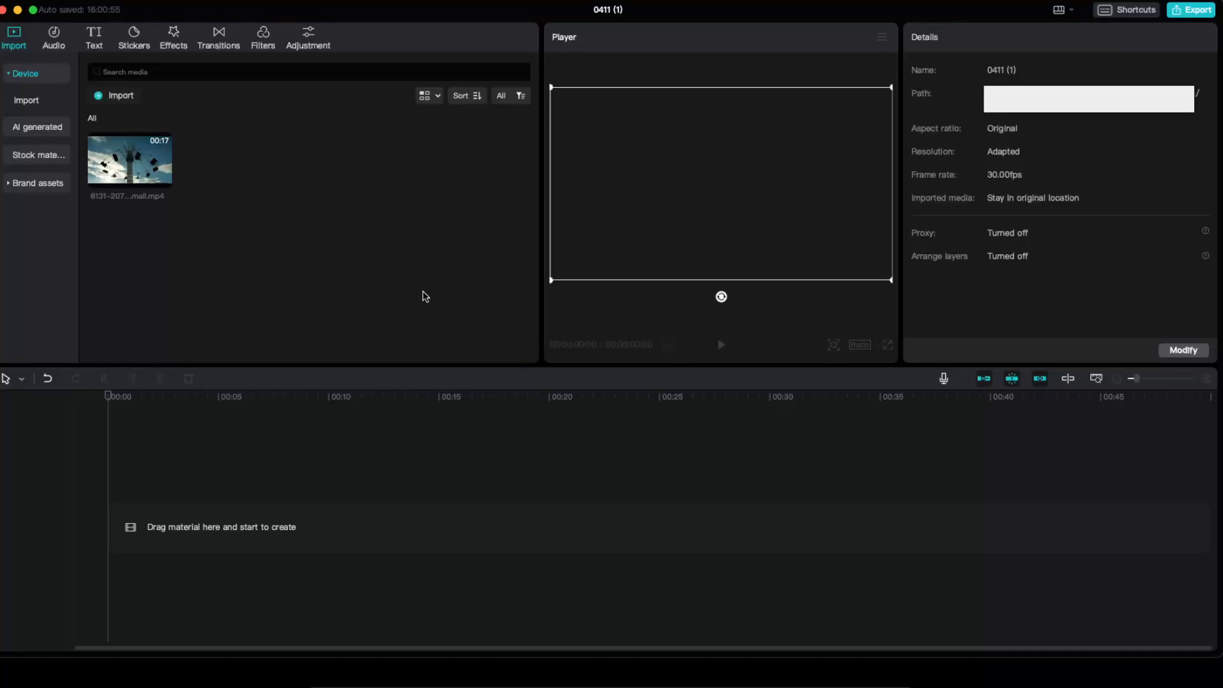
mouse_move(361, 292)
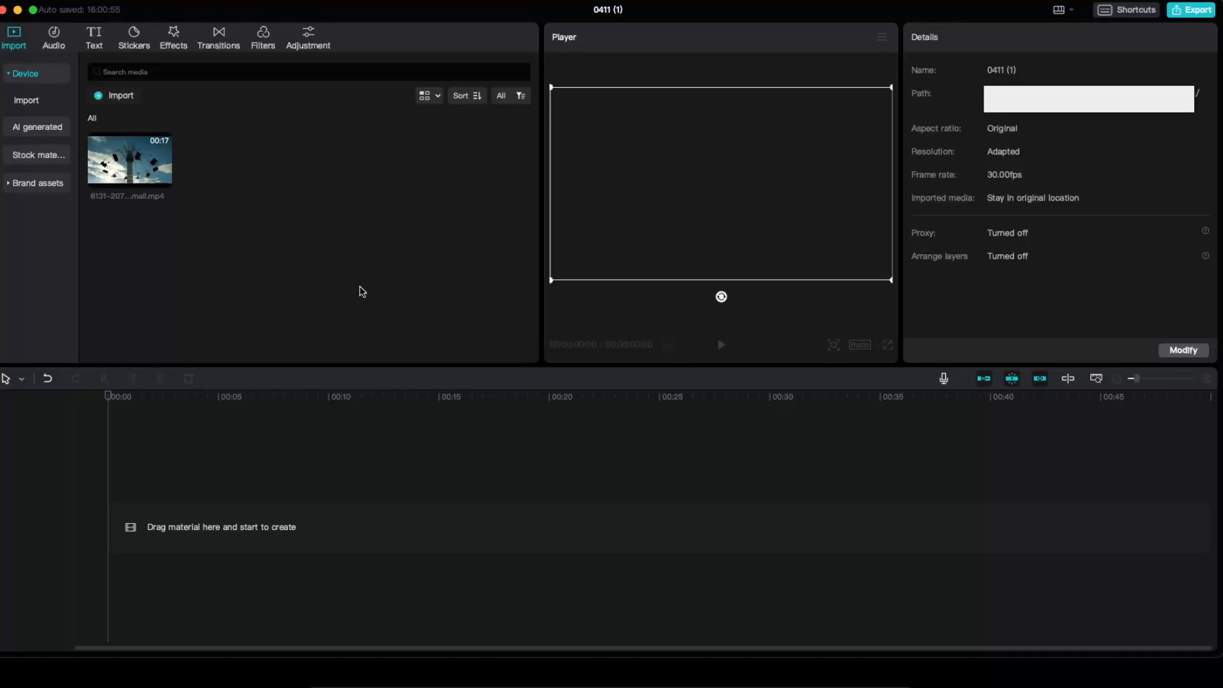
mouse_move(339, 294)
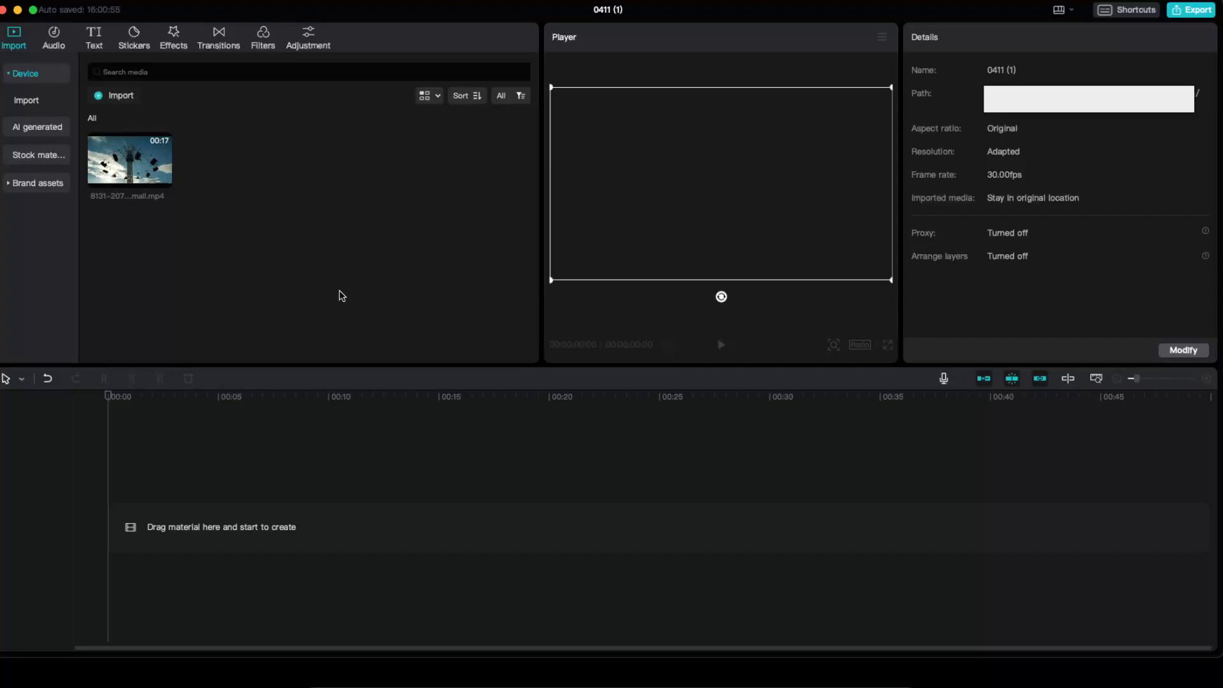
mouse_move(130, 160)
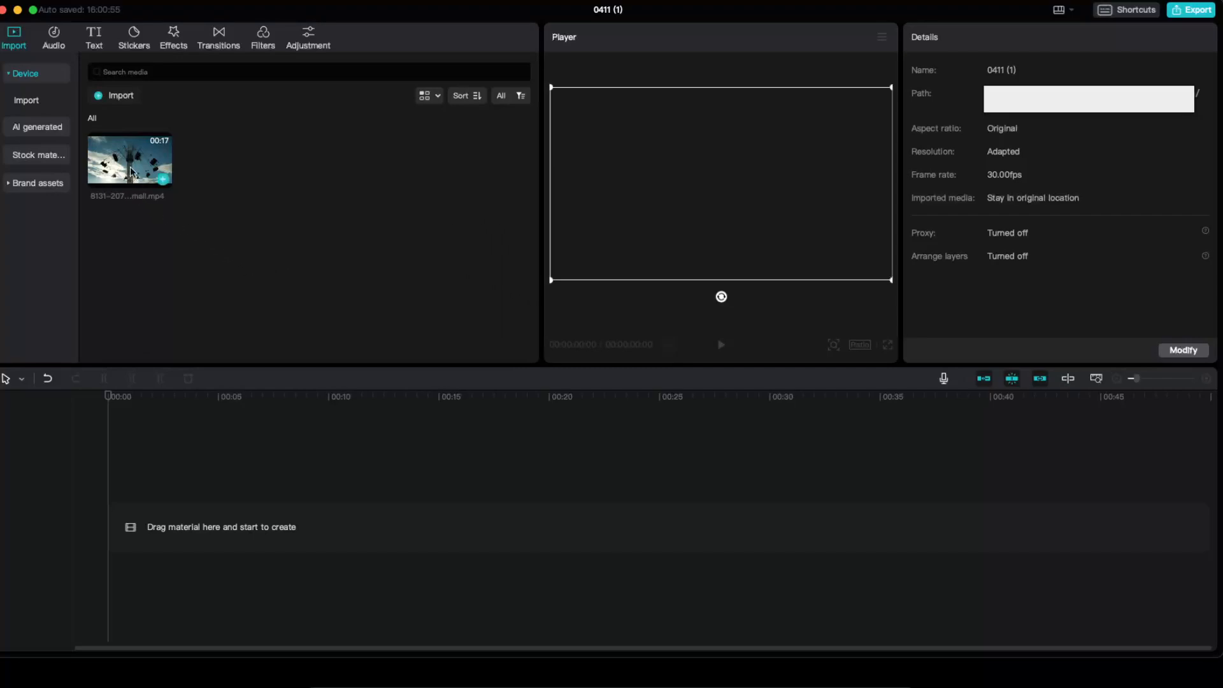
- Place the swing-ride clip from the Media panel onto the main timeline track
left_click_drag(130, 161, 268, 283)
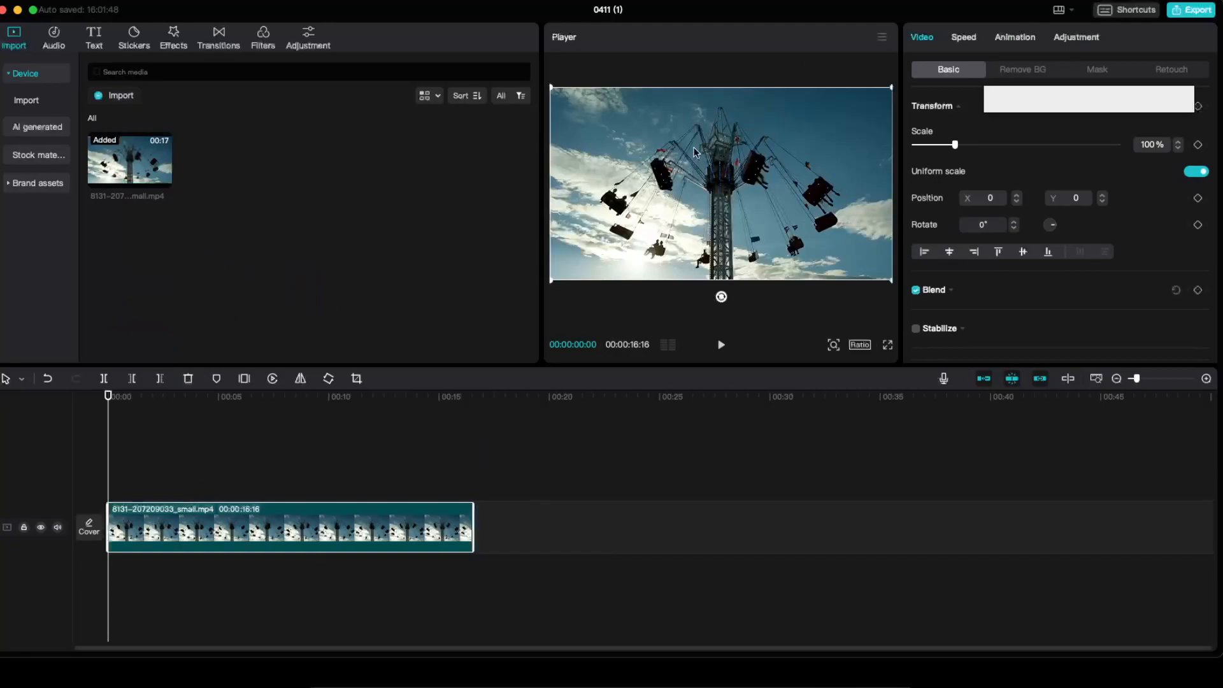
mouse_move(636, 98)
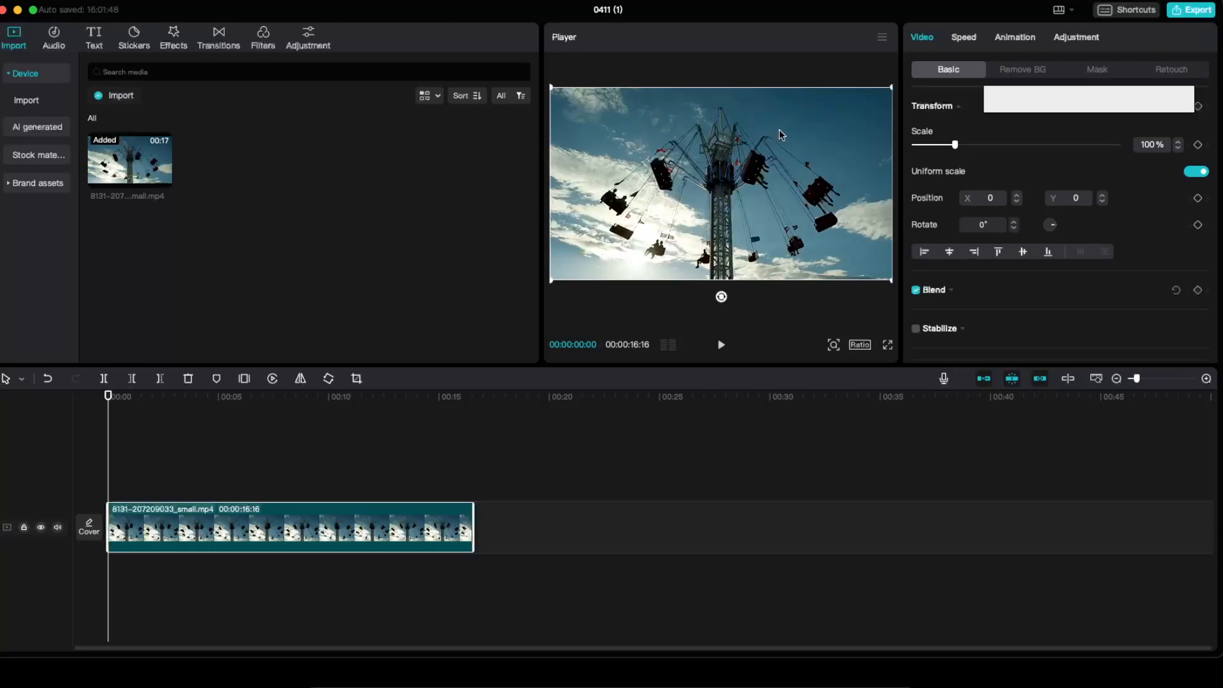
mouse_move(835, 227)
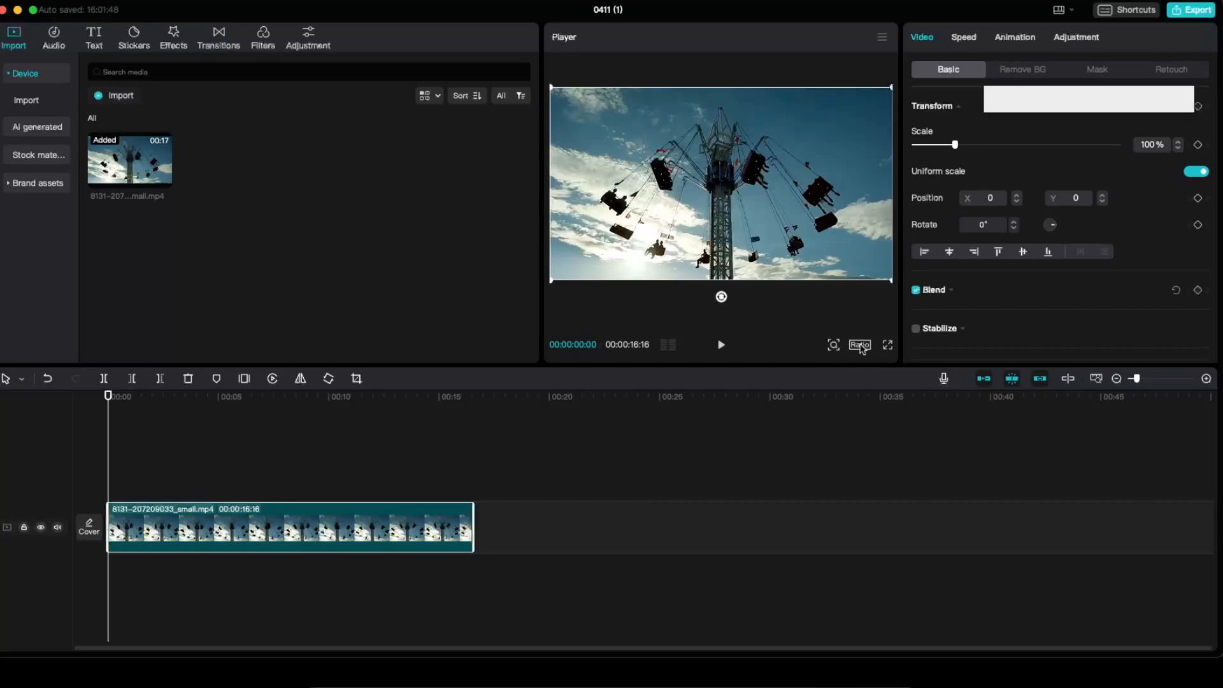
- Set the project canvas ratio to 9:16 vertical, leaving the horizontal clip small in the centre
left_click(858, 345)
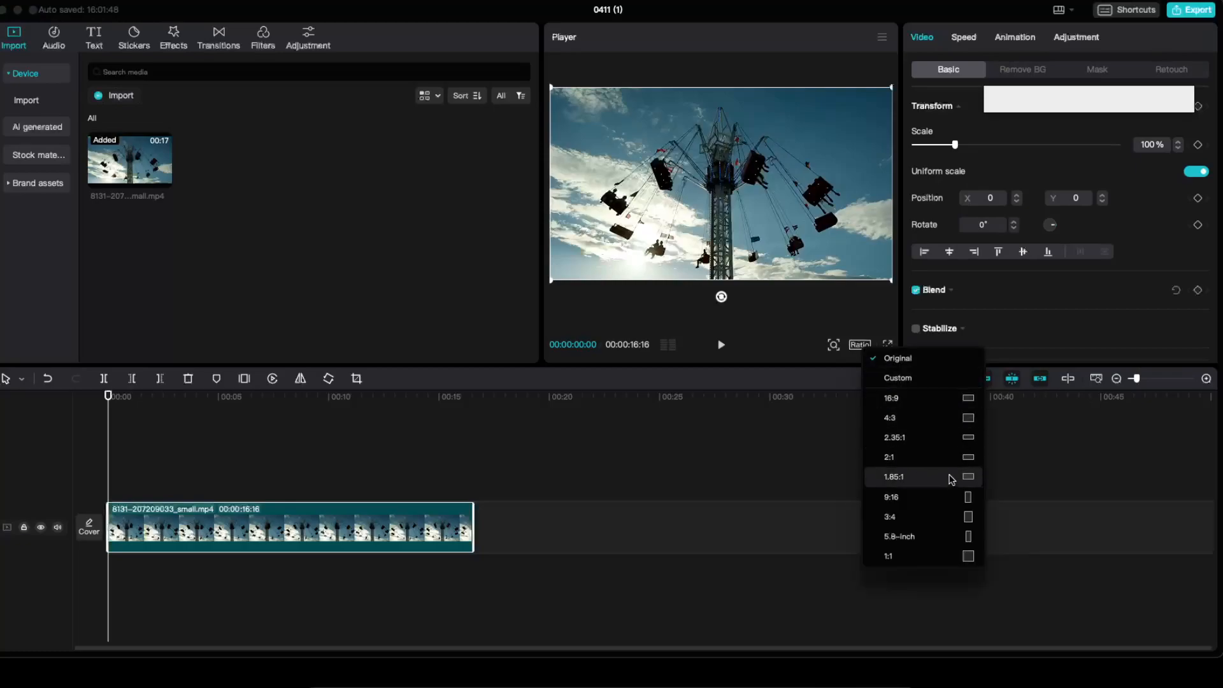
mouse_move(916, 520)
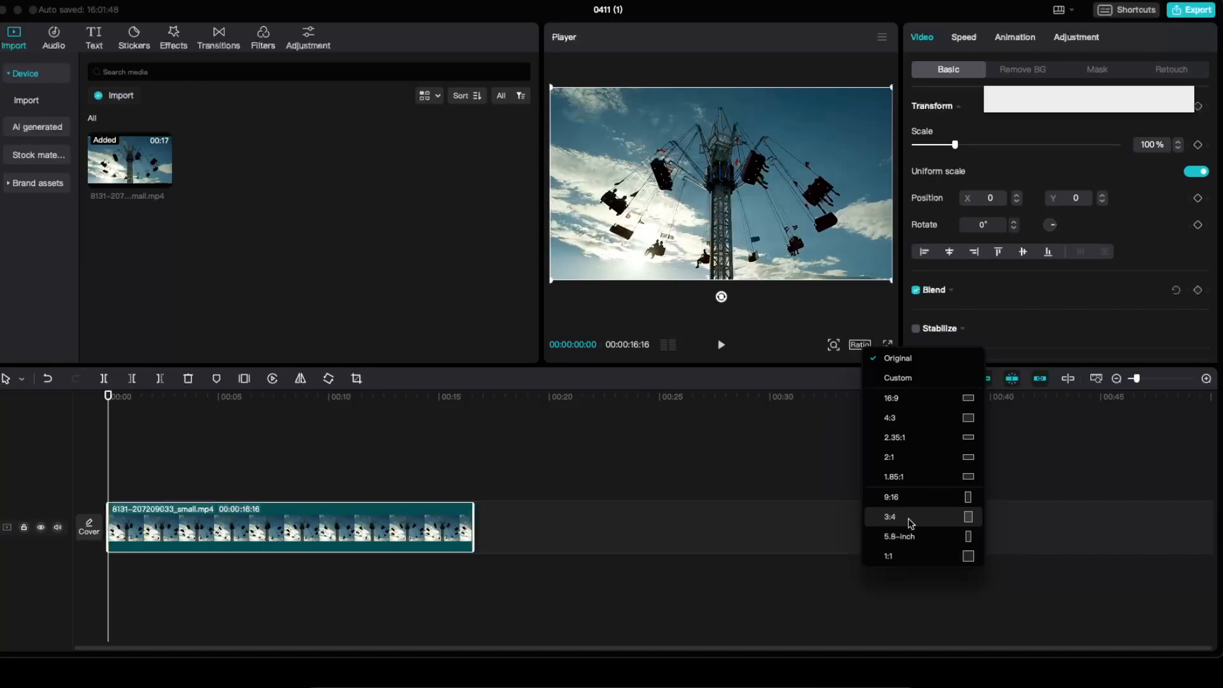
mouse_move(891, 497)
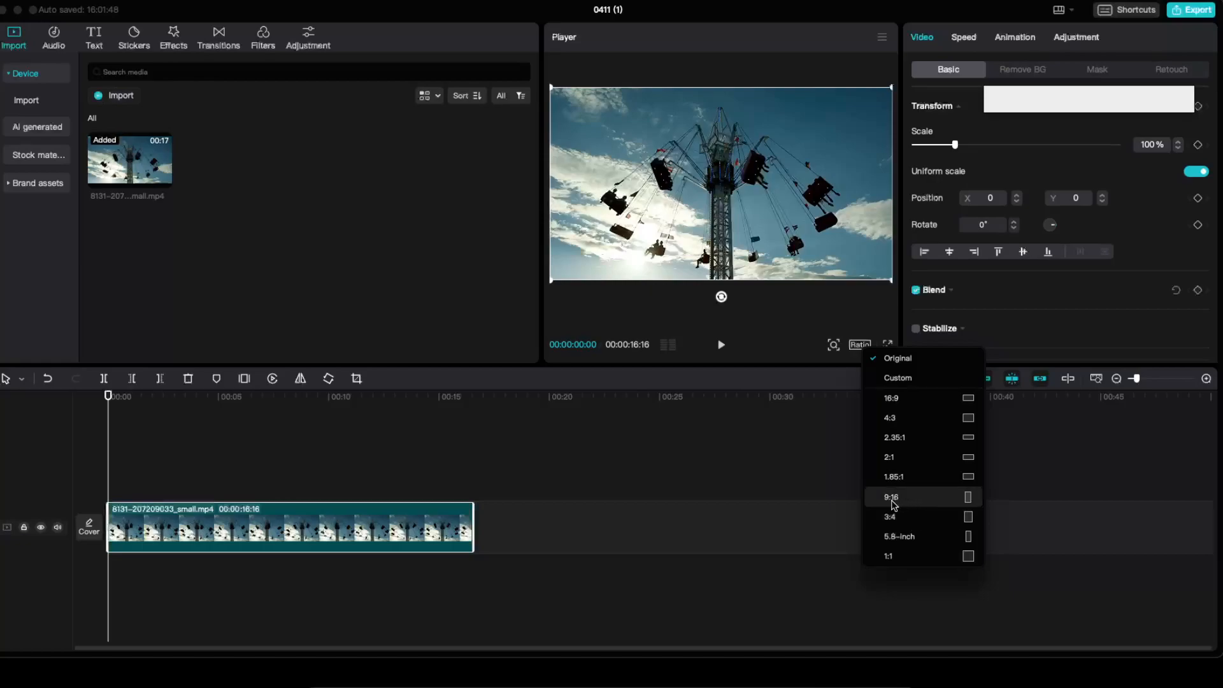
left_click(892, 497)
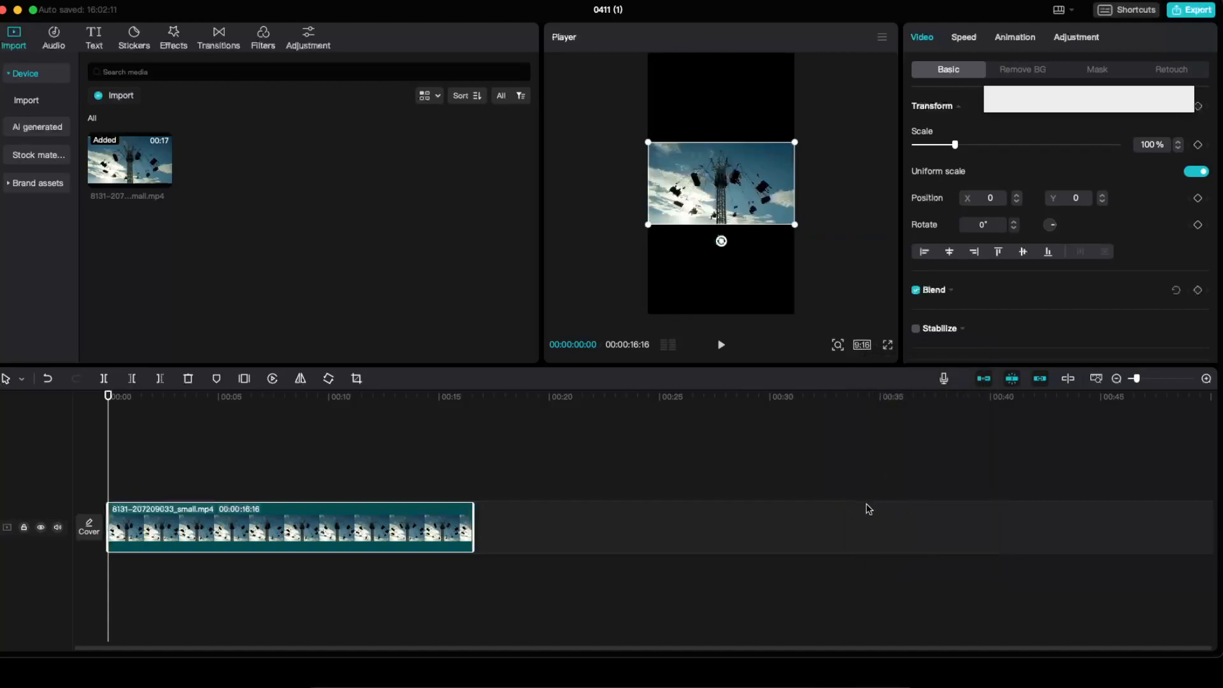
mouse_move(773, 122)
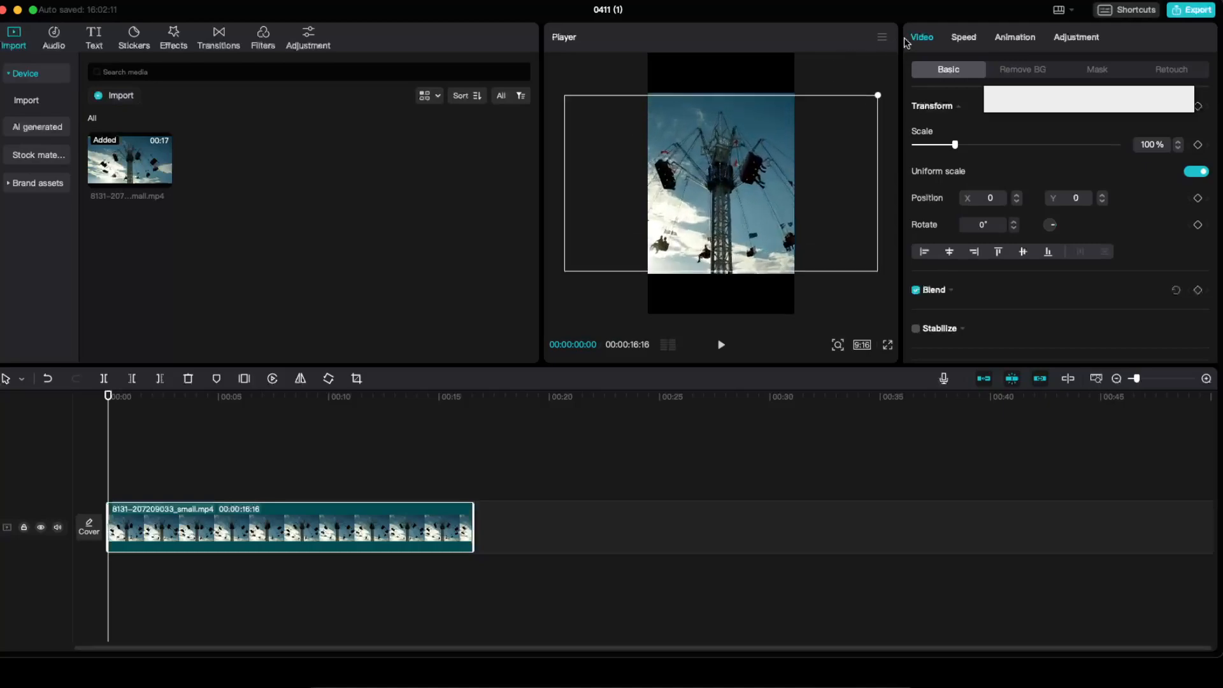
- Scale the clip to 316% so it fills the 9:16 frame top to bottom
left_click_drag(955, 144, 1043, 144)
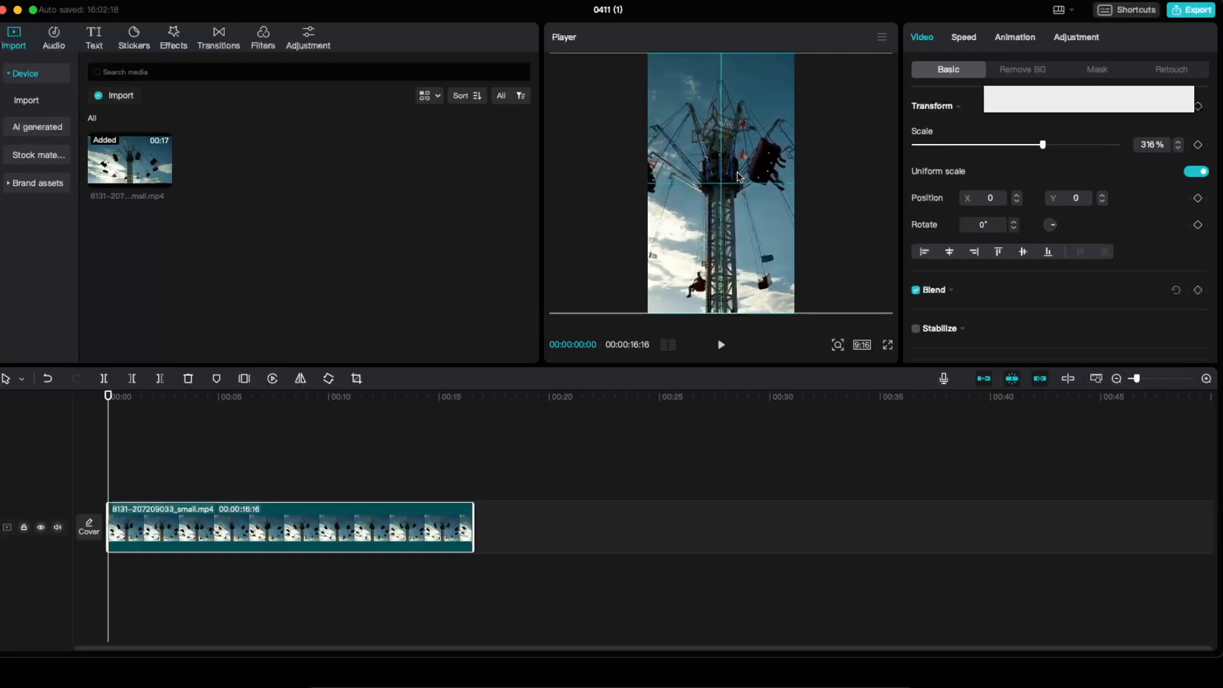
mouse_move(427, 265)
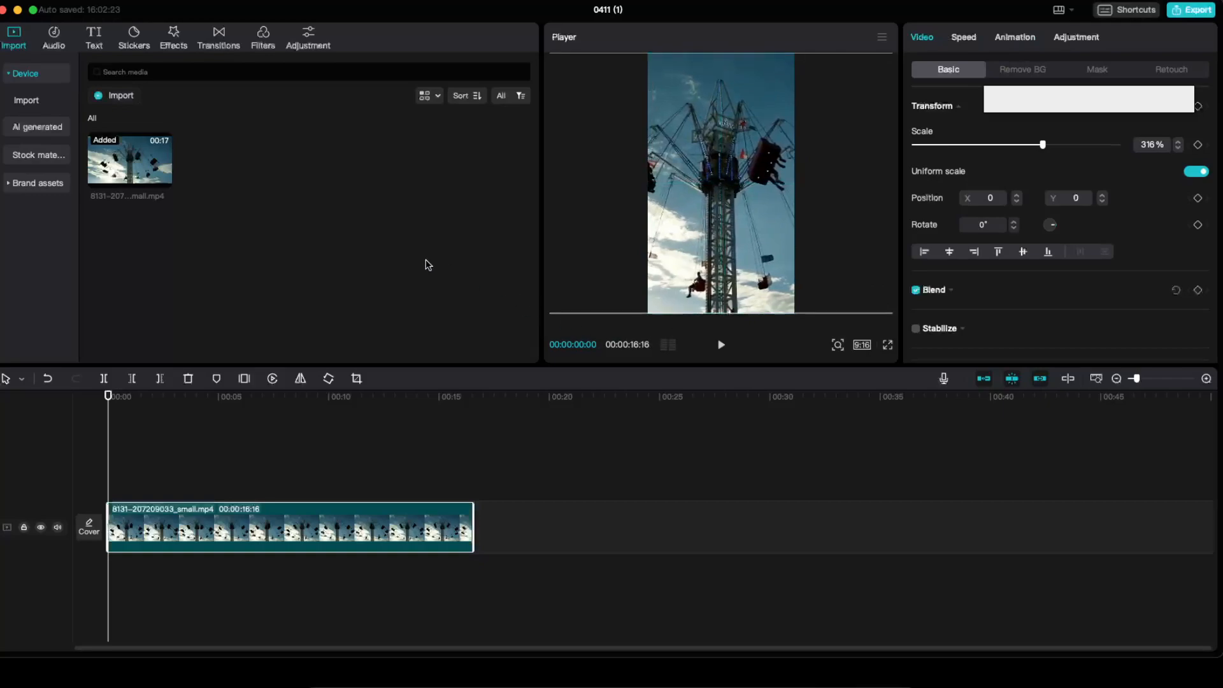